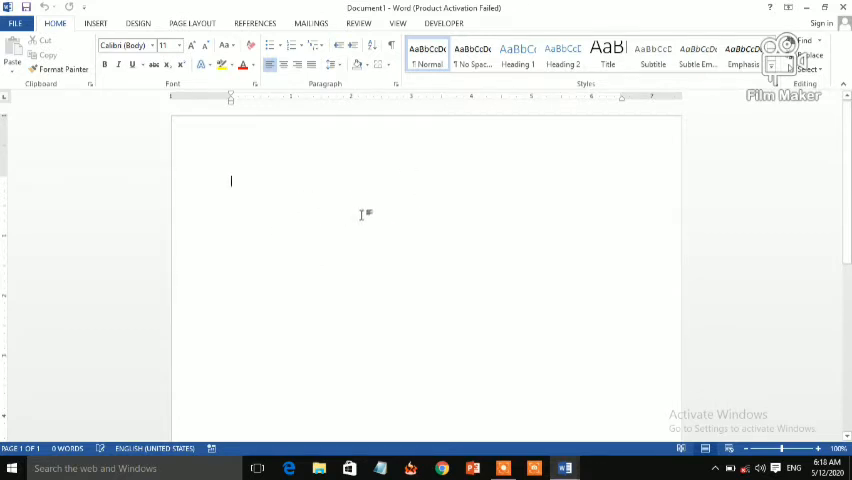
mouse_move(356, 216)
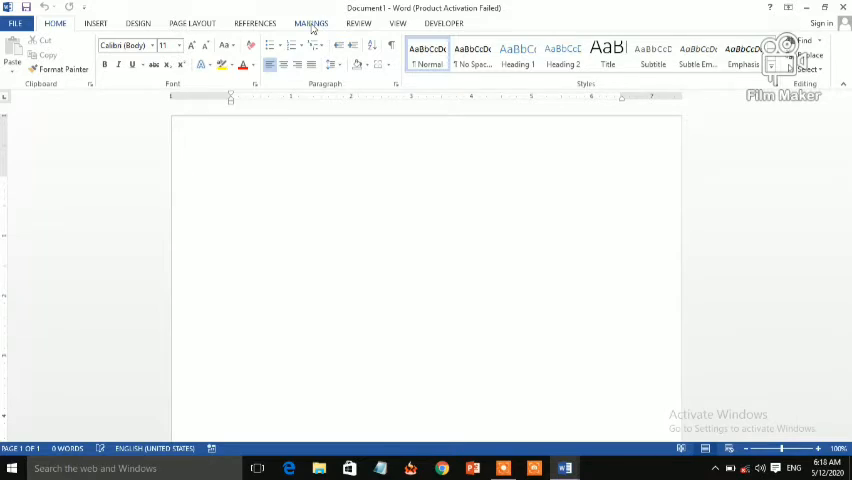
Step: Show the Start Mail Merge choices from the Mailings tools
left_click(312, 24)
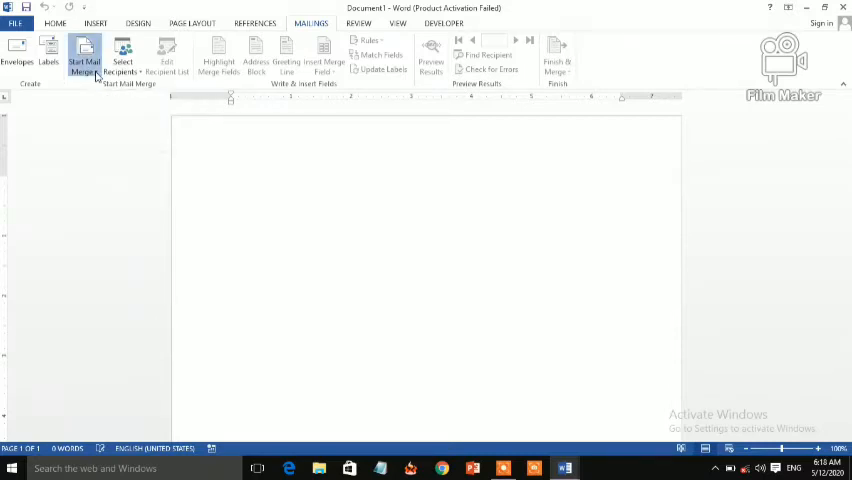
left_click(84, 56)
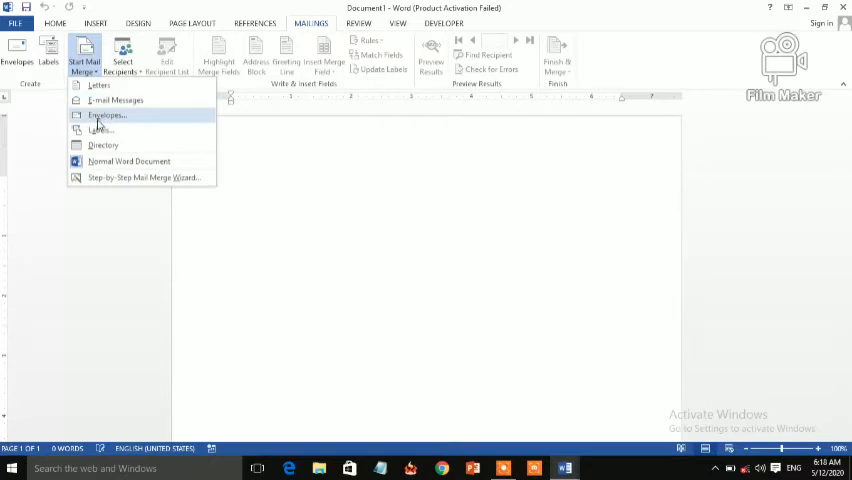
mouse_move(104, 144)
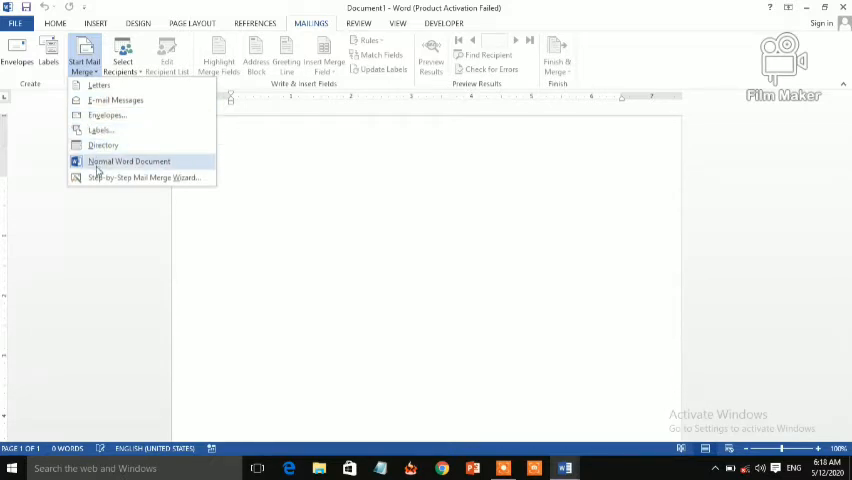
mouse_move(144, 176)
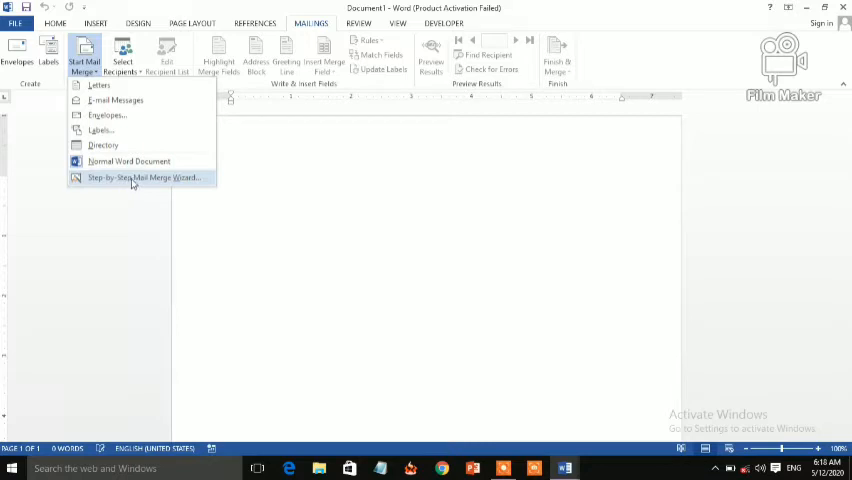
mouse_move(168, 180)
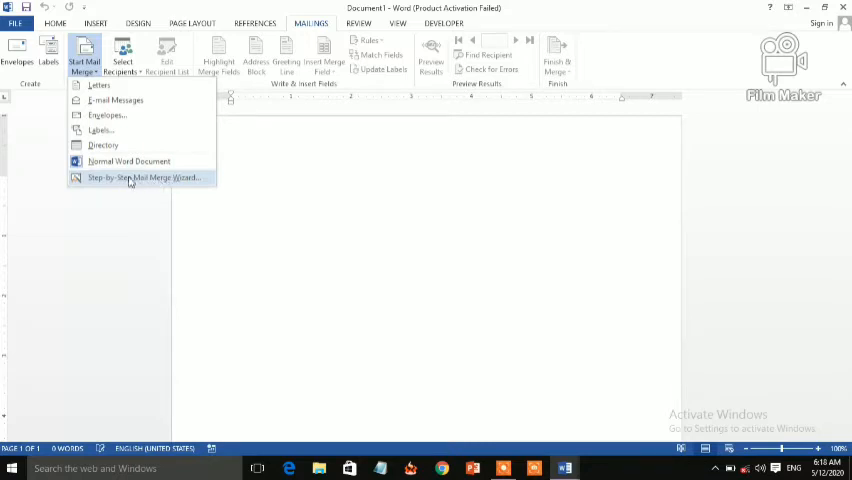
mouse_move(116, 182)
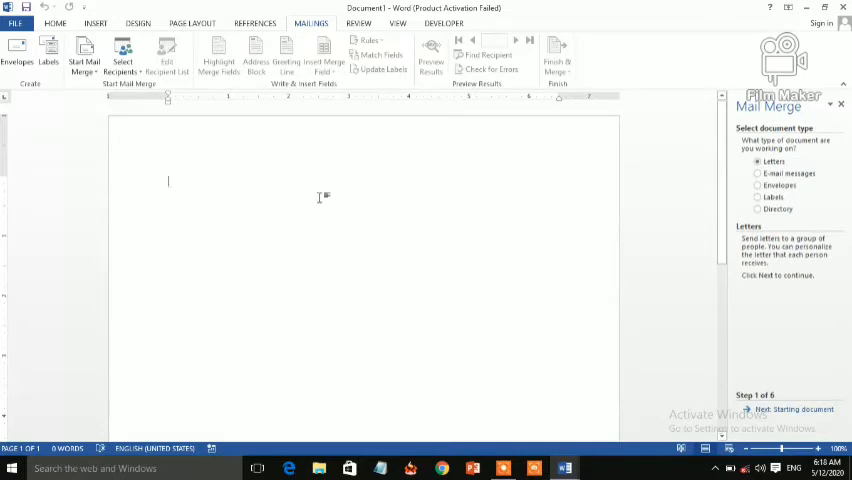
mouse_move(560, 212)
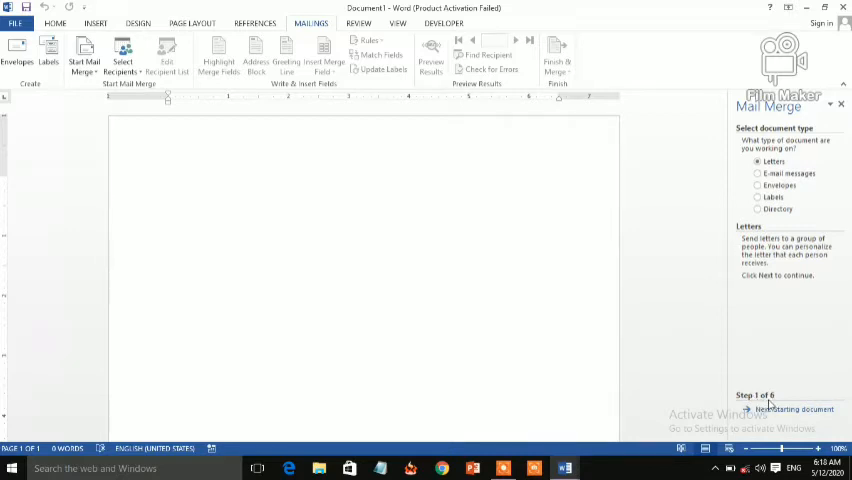
mouse_move(770, 412)
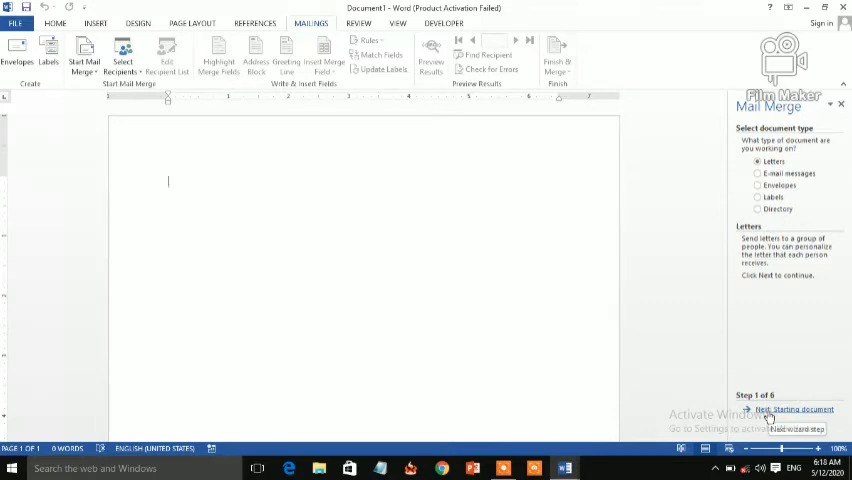
Step: Advance the wizard from Letters to choosing the starting document
left_click(796, 408)
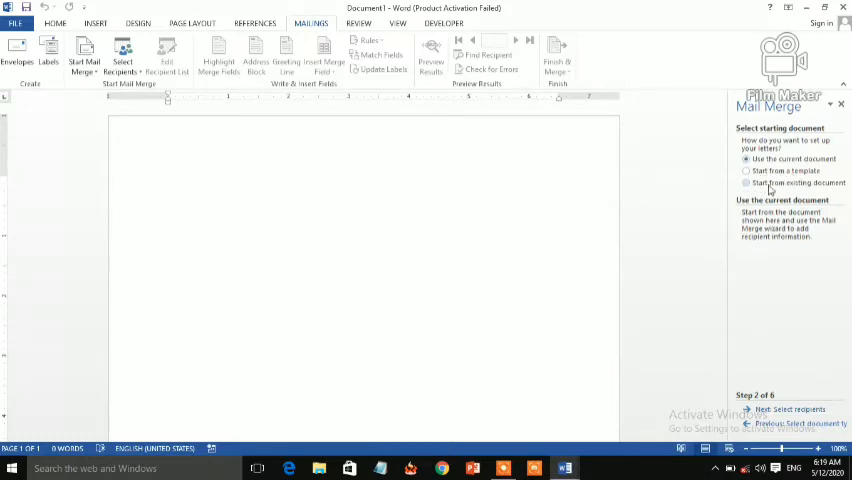
mouse_move(792, 204)
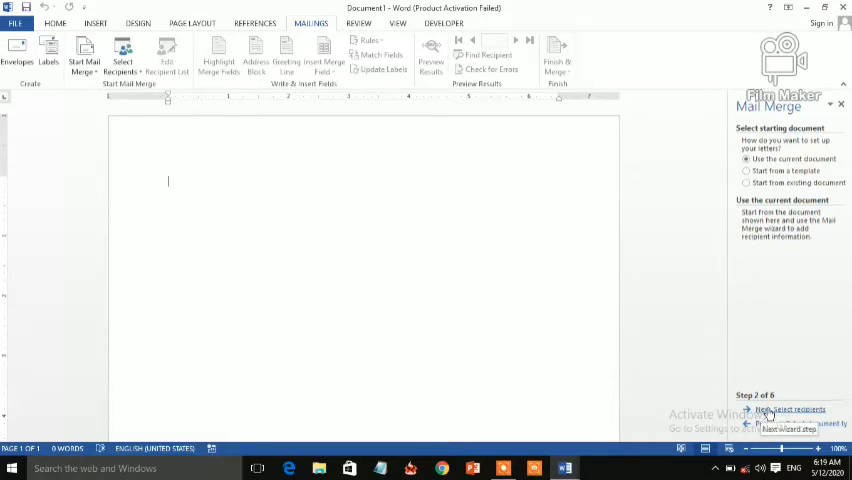
Step: Advance to selecting recipients and browse for an existing list file
left_click(792, 410)
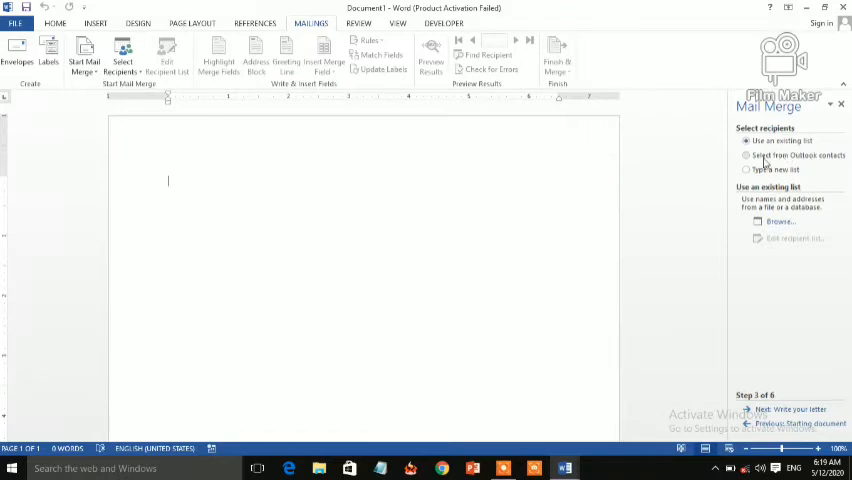
mouse_move(808, 160)
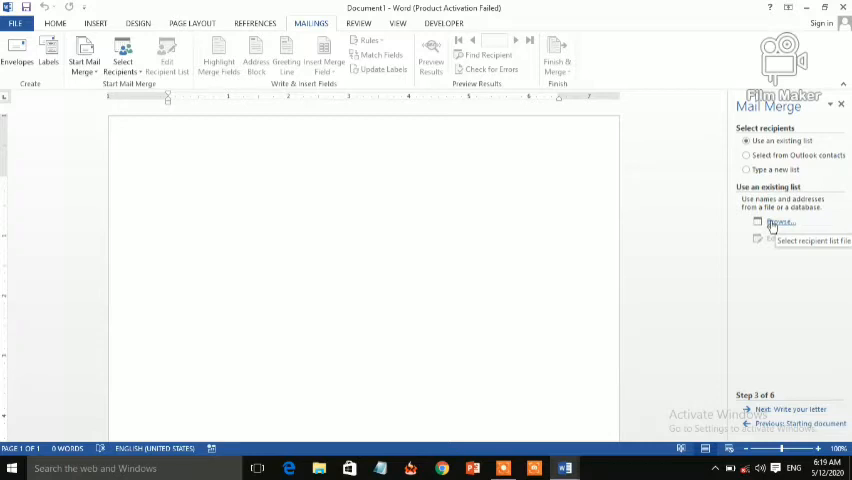
mouse_move(772, 222)
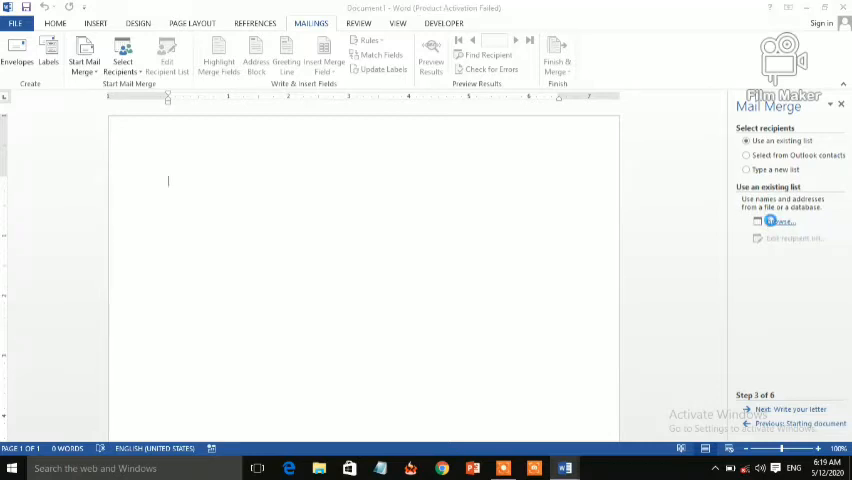
left_click(782, 220)
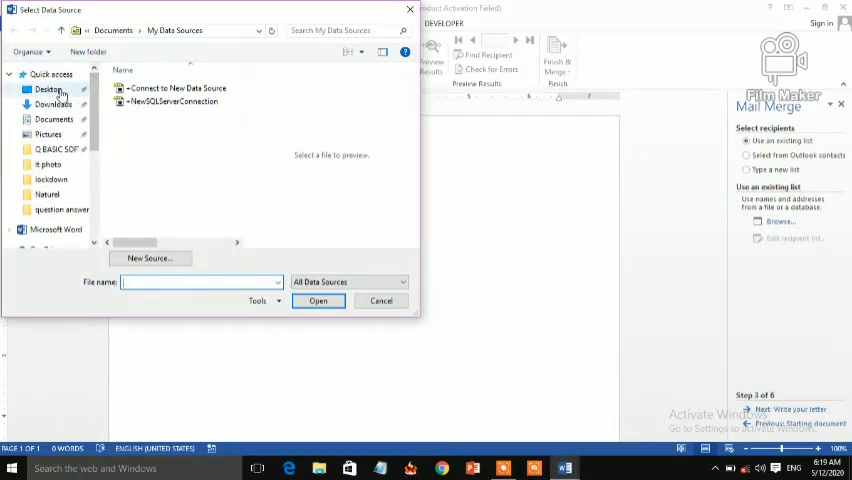
Step: Choose the Address list file on the Desktop as the recipient data source
left_click(48, 88)
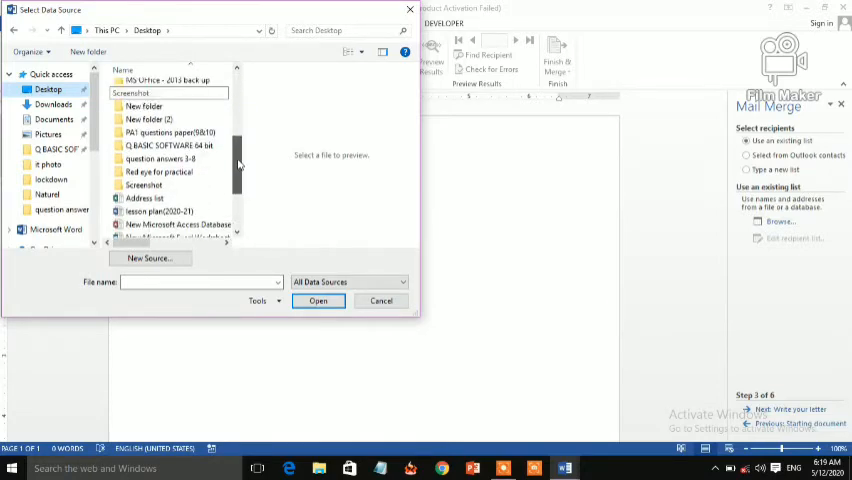
scroll("down", 3)
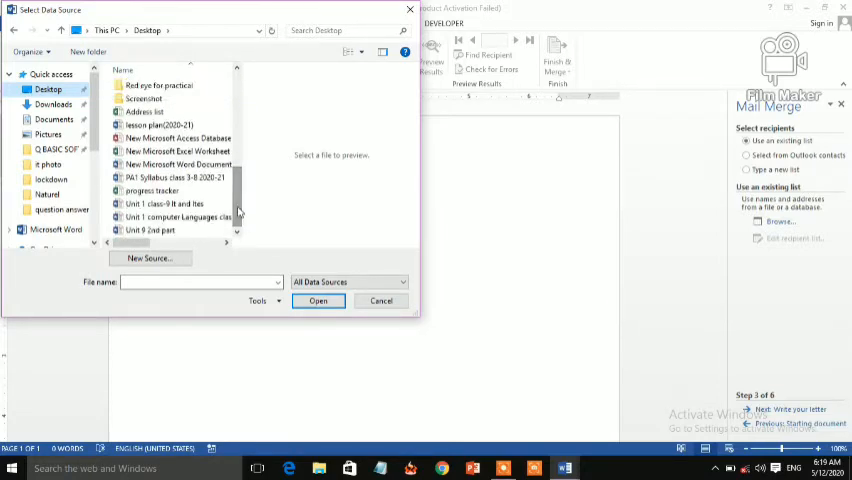
left_click(160, 124)
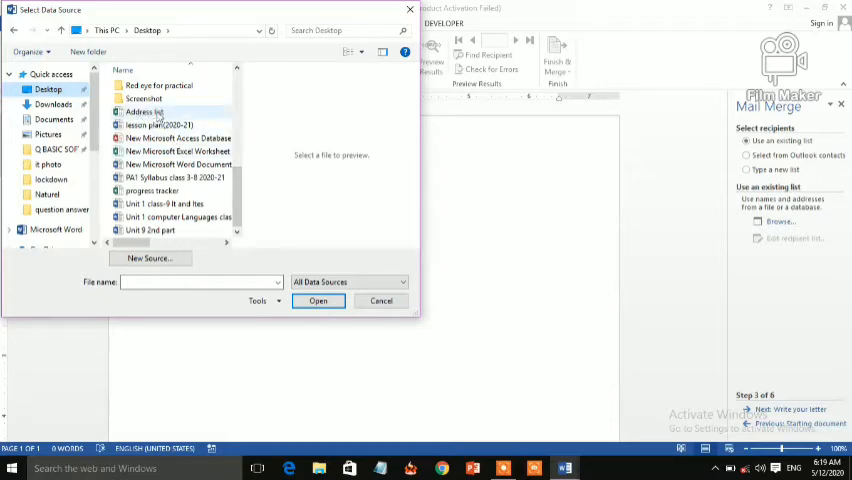
left_click(144, 112)
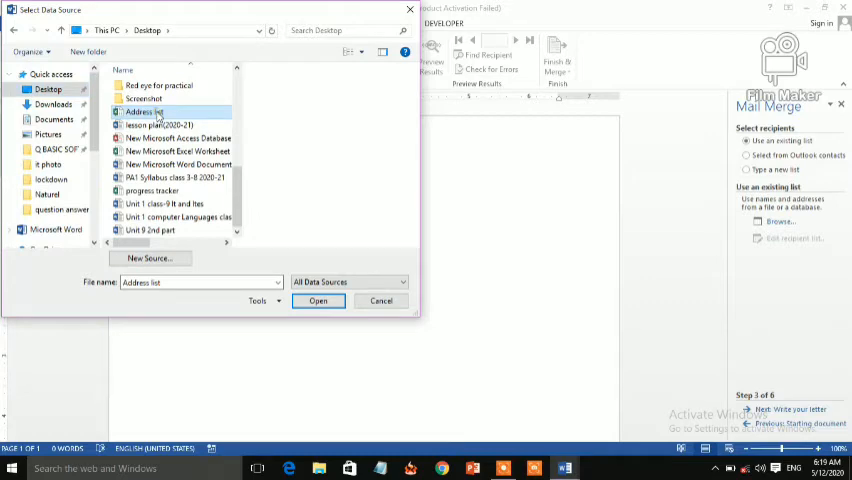
left_click(318, 300)
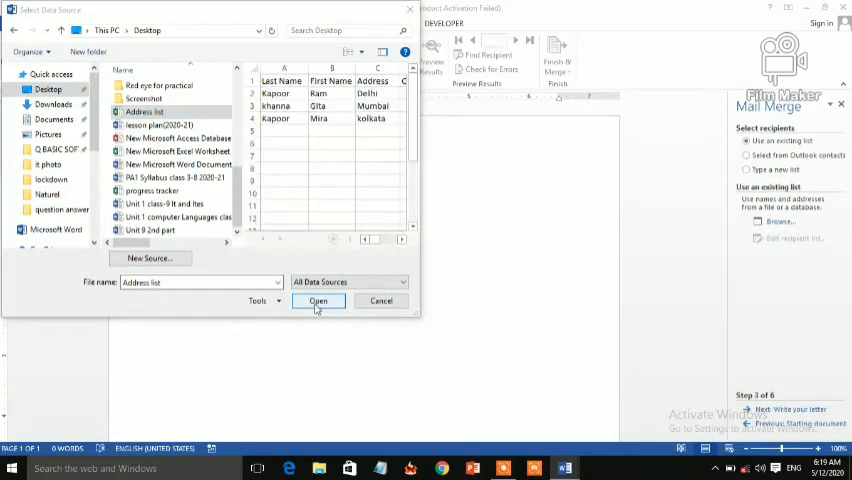
left_click(318, 300)
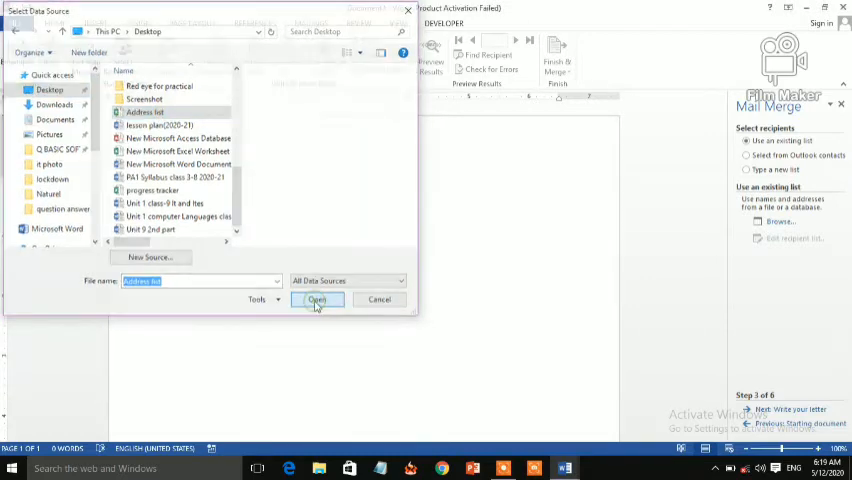
left_click(316, 300)
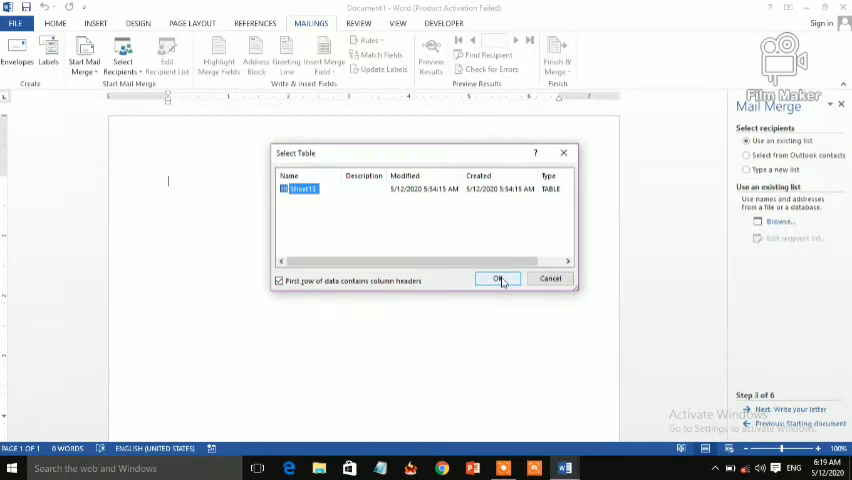
Step: Accept Sheet1$ as the table and confirm its three entries as recipients
left_click(498, 280)
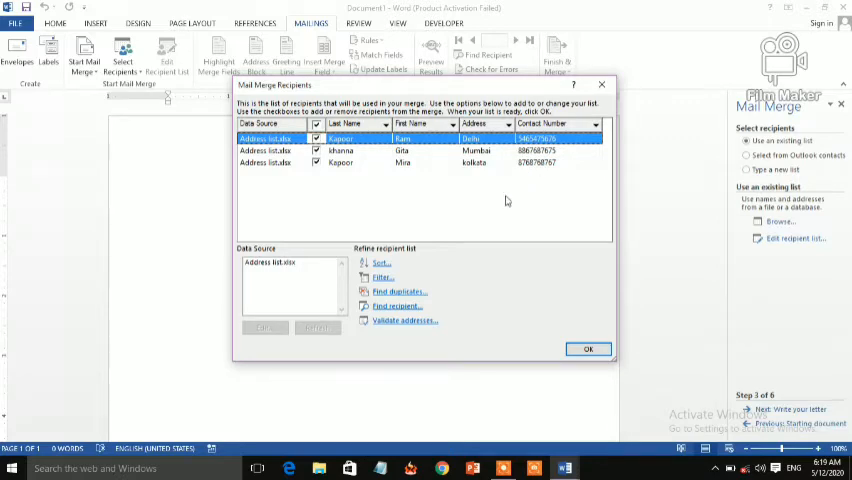
mouse_move(498, 268)
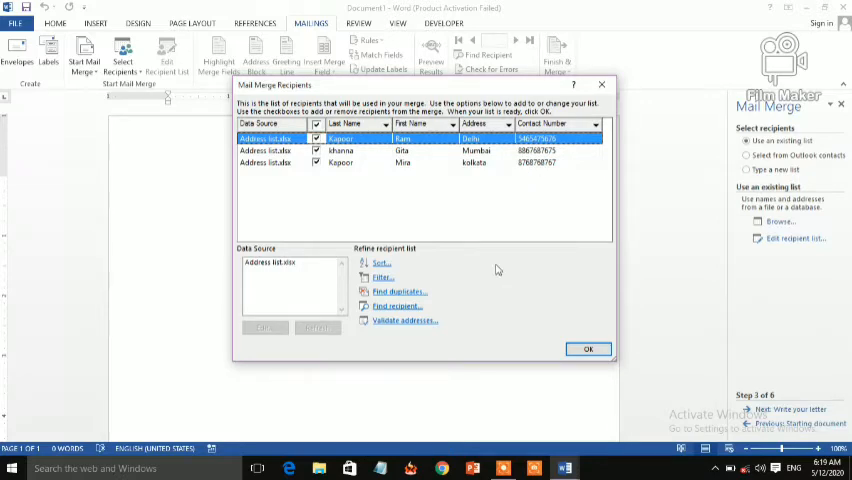
mouse_move(540, 328)
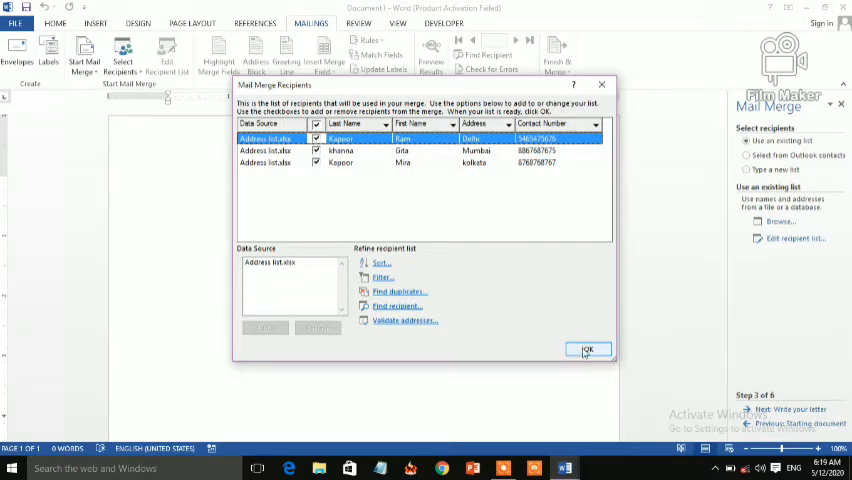
left_click(588, 350)
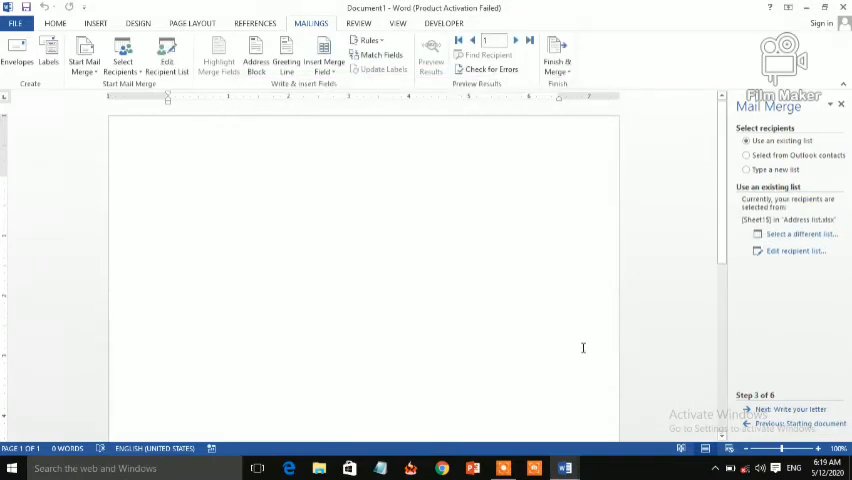
mouse_move(740, 236)
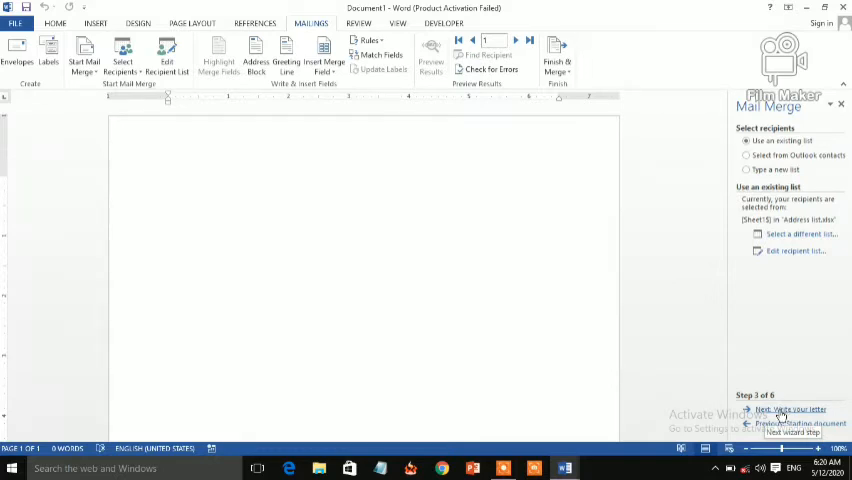
Step: Move to writing the letter and begin it with 'Dear' on the first line
left_click(790, 408)
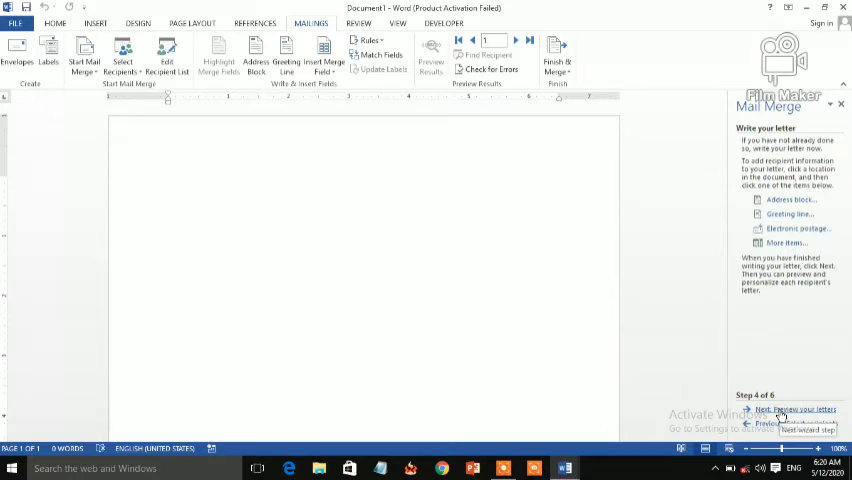
left_click(168, 180)
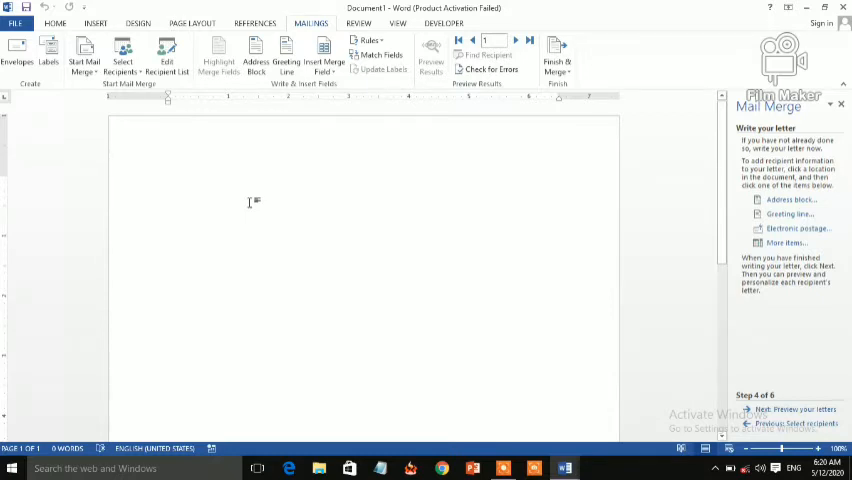
type("De")
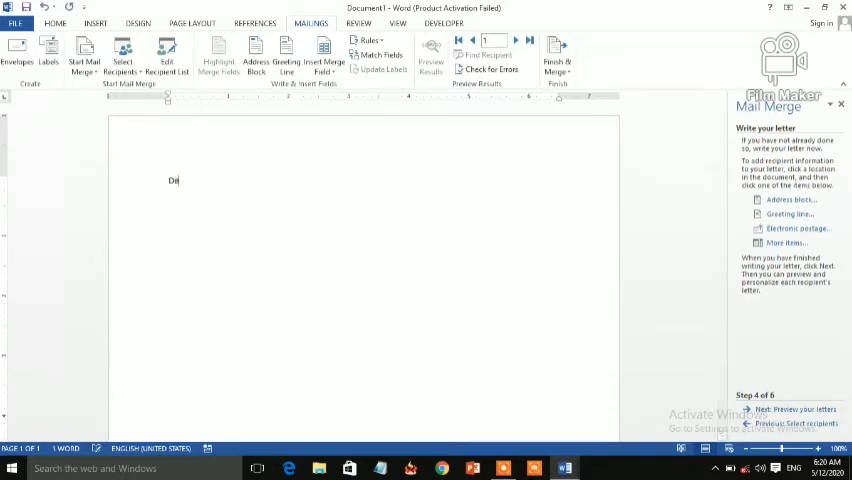
type("ar")
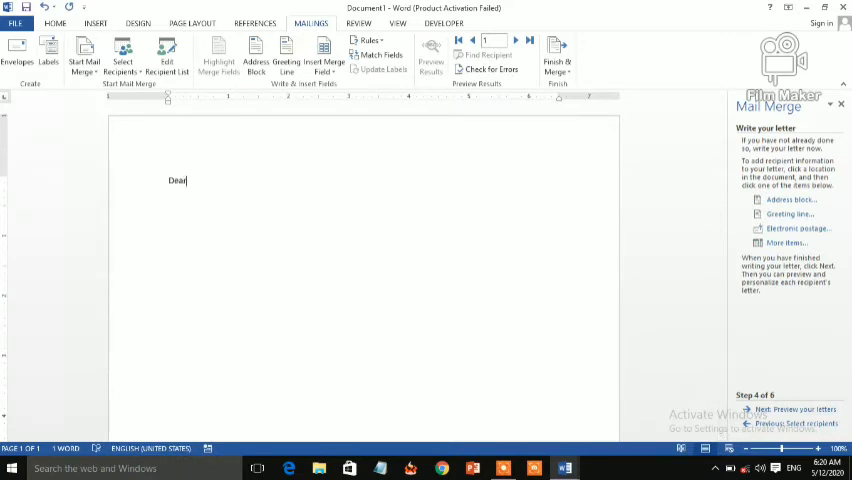
key("enter")
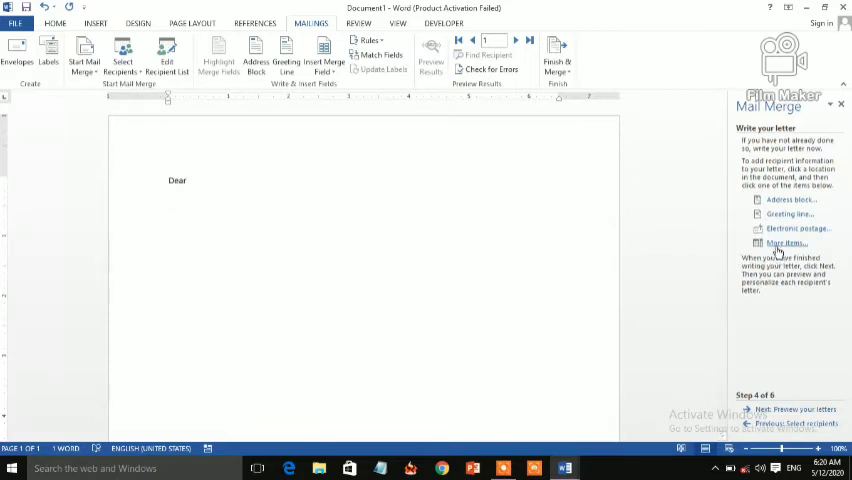
key("enter")
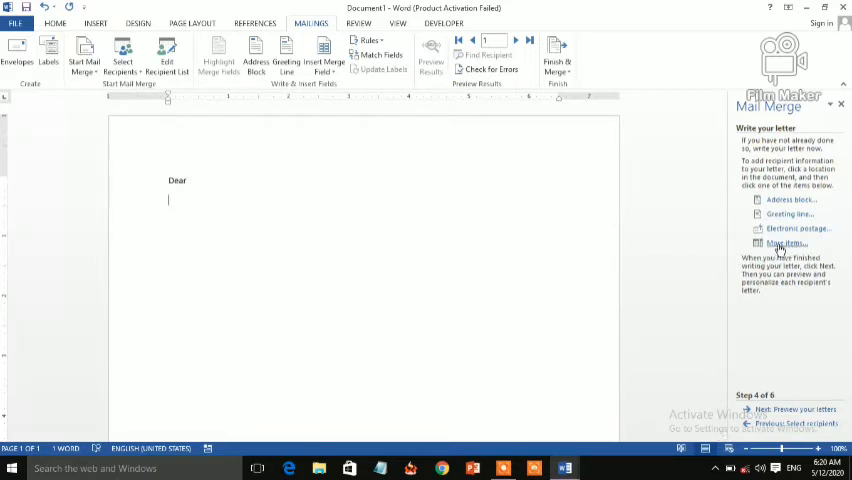
Step: Insert the First Name merge field on the line below 'Dear'
left_click(788, 244)
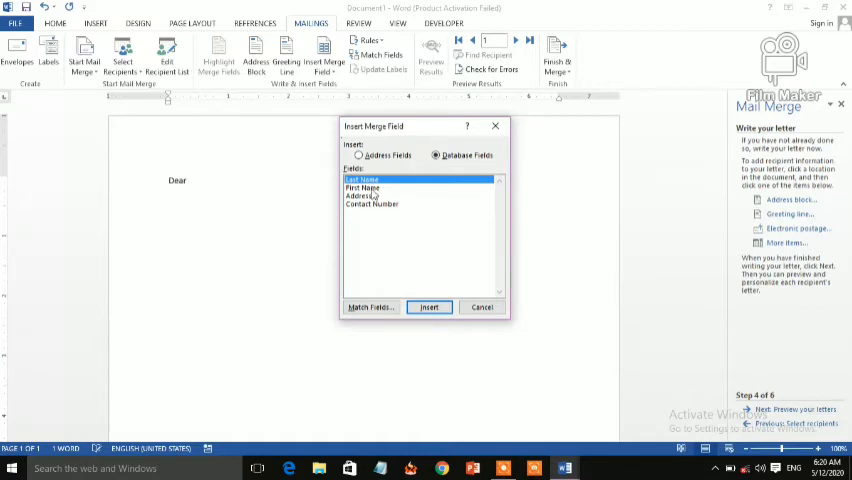
left_click(364, 188)
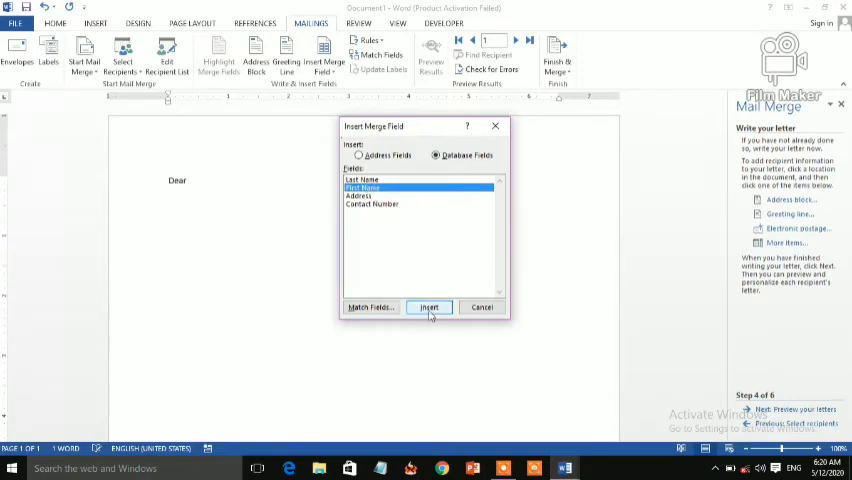
left_click(428, 308)
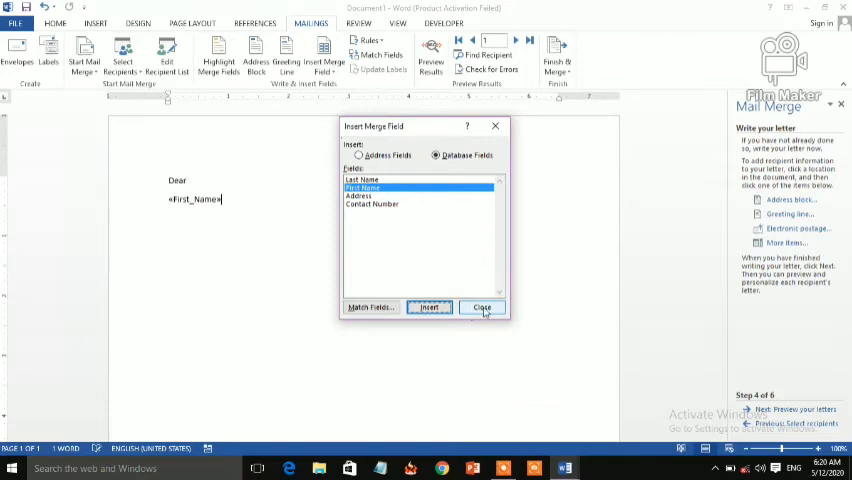
left_click(480, 308)
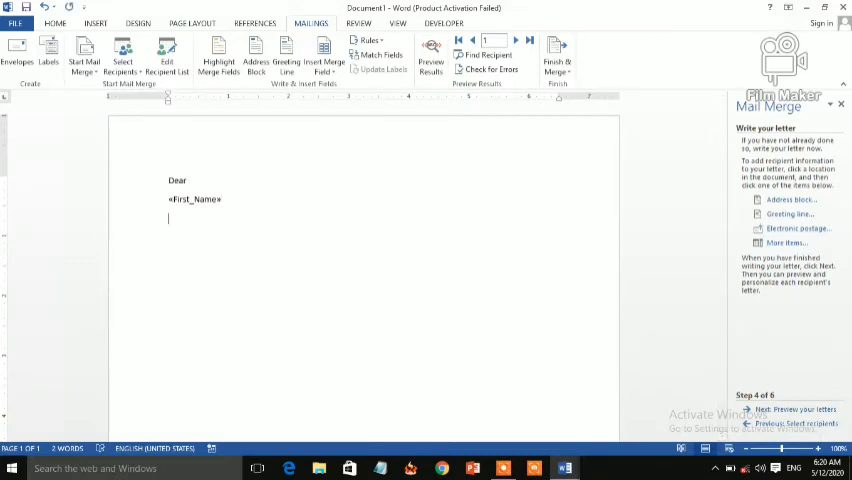
Step: Write the line 'You are invited to birthday party' below the First Name field
type("Yo")
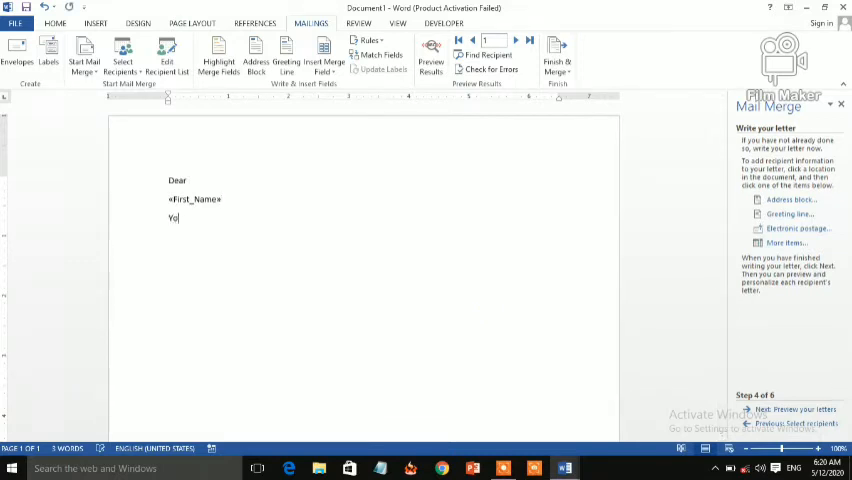
type("u")
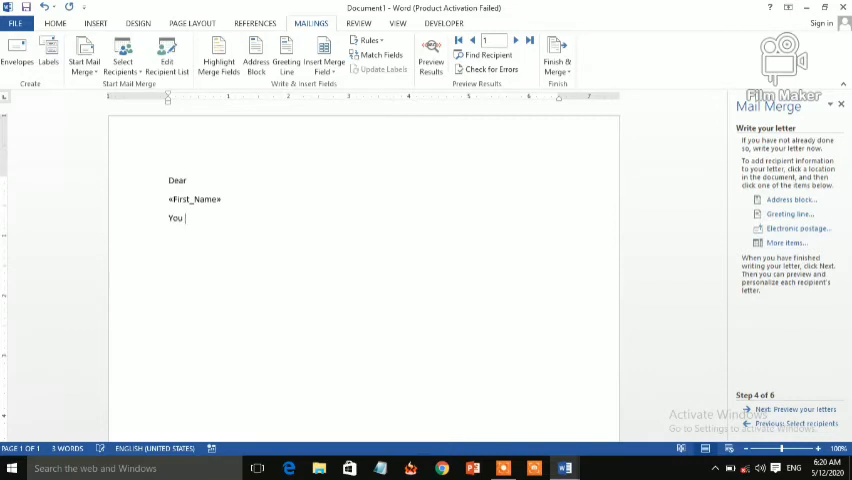
type("are")
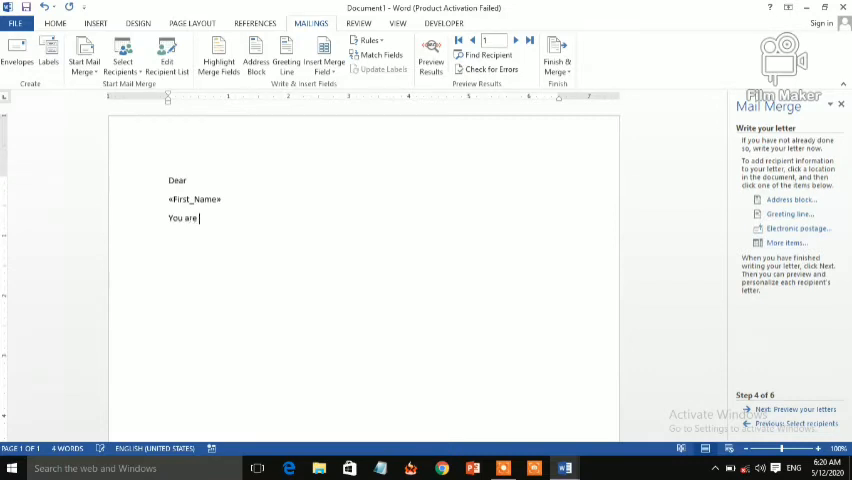
type("invit")
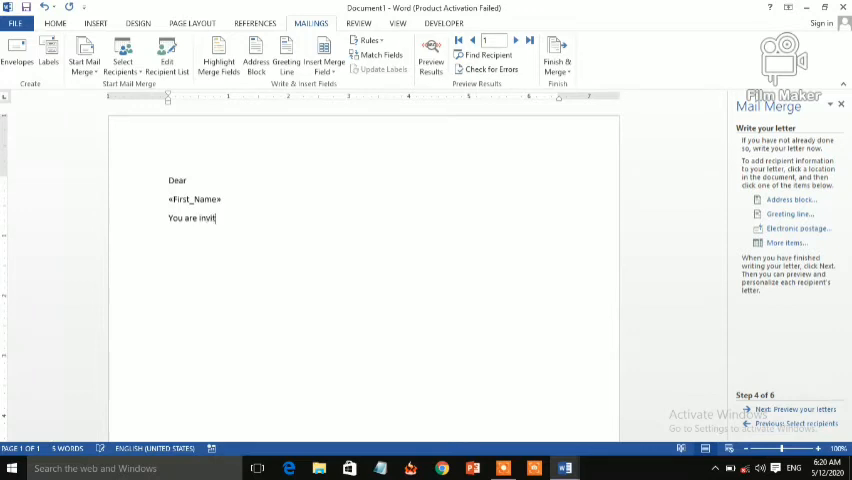
type("ed to")
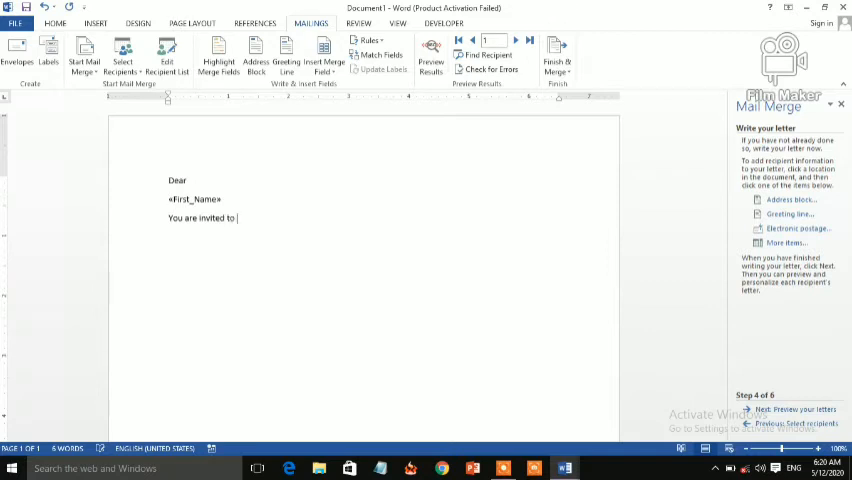
type("bit")
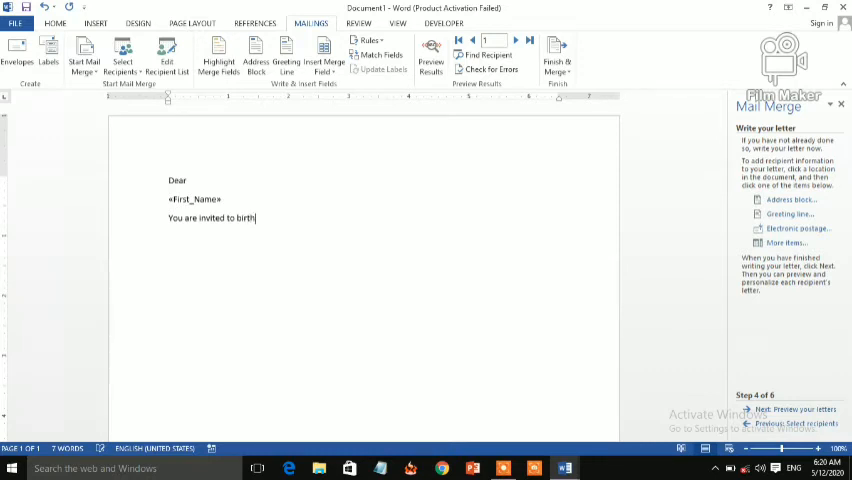
type("d")
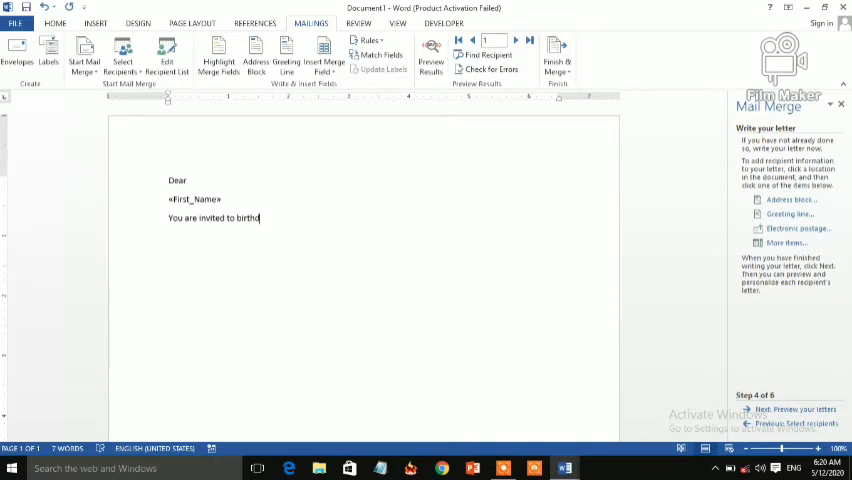
key("BackSpace")
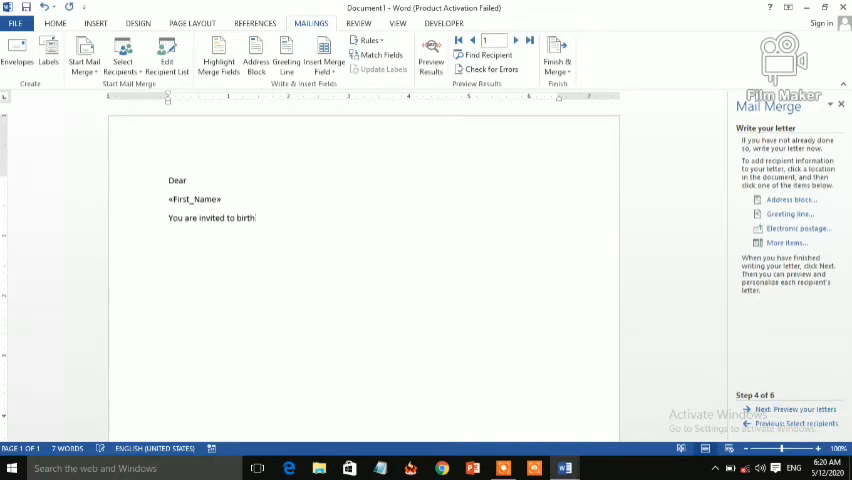
type("d")
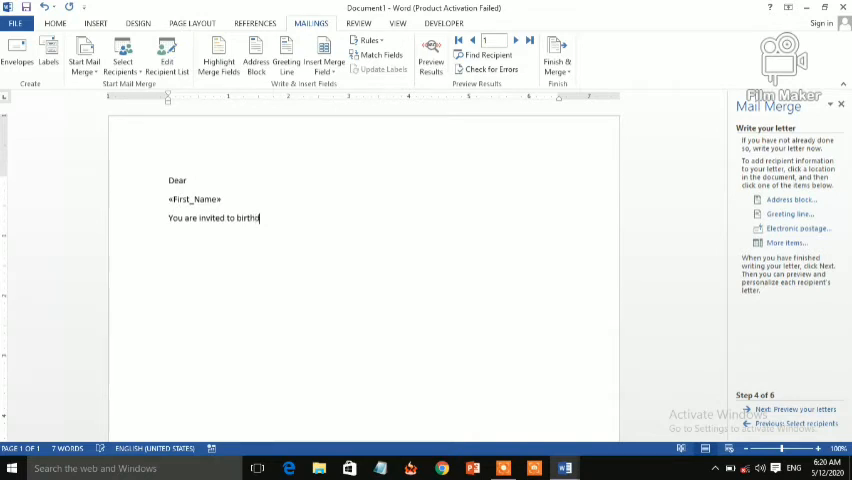
type("ay")
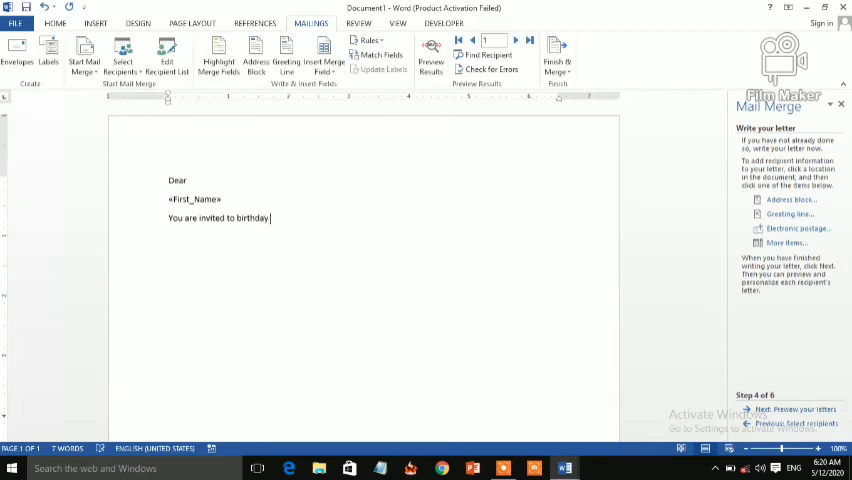
type("par")
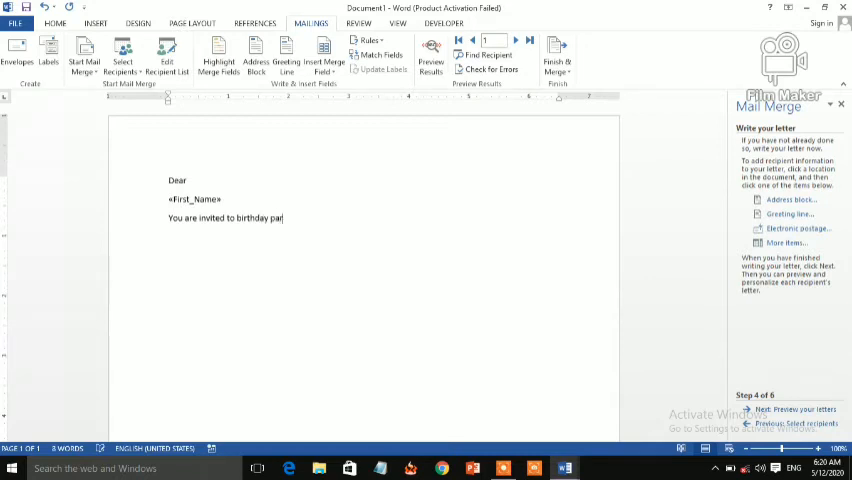
type("ty")
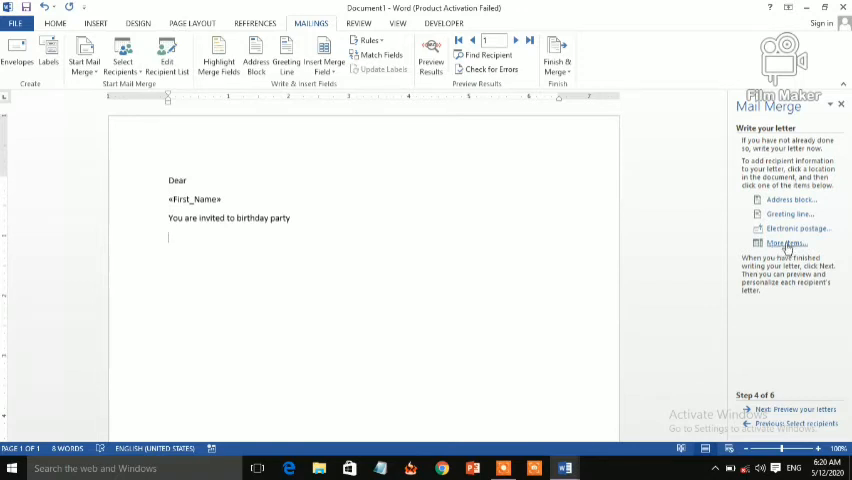
Step: Insert the Address merge field on its own line below the invitation sentence
left_click(786, 244)
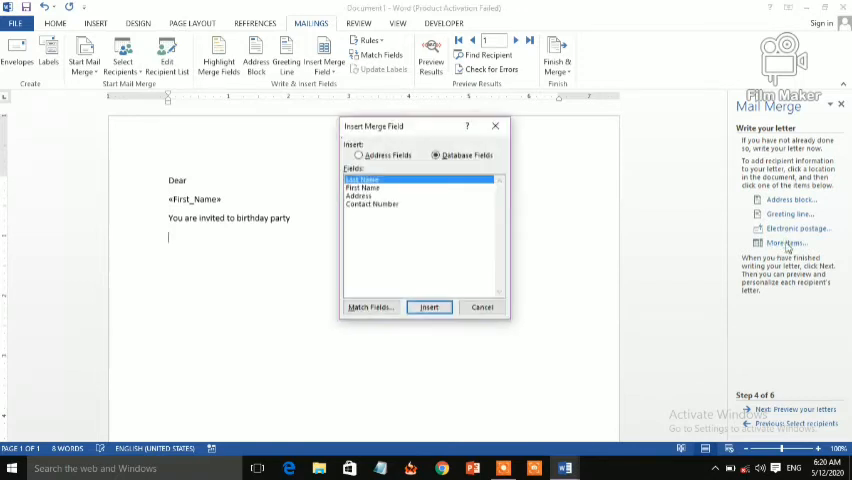
mouse_move(640, 236)
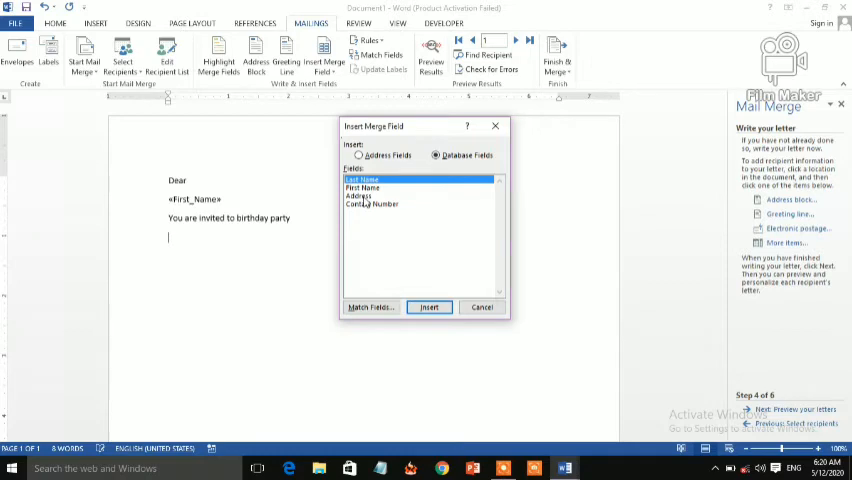
left_click(358, 196)
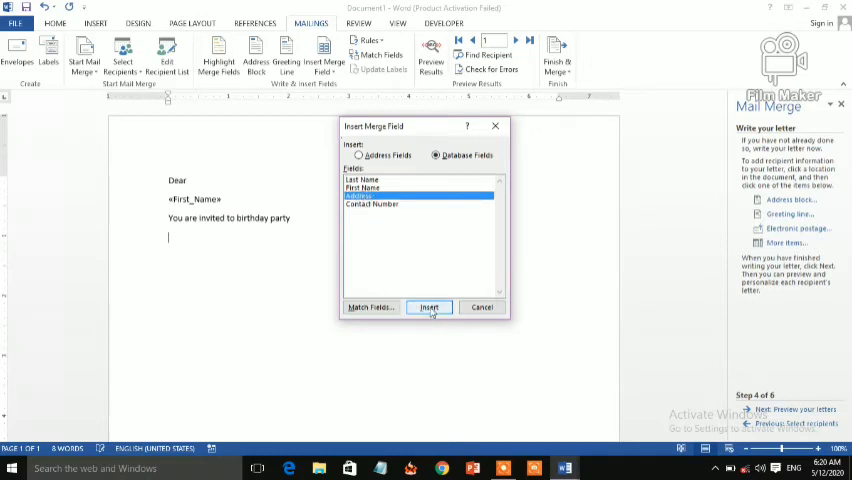
left_click(428, 308)
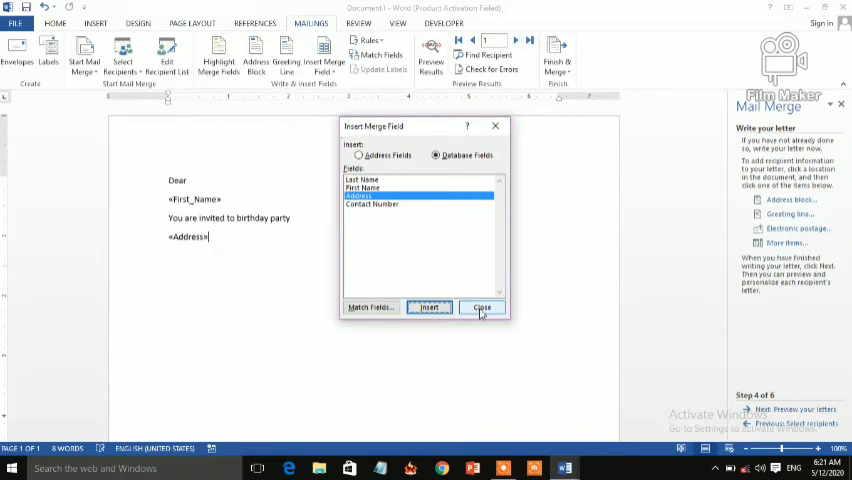
left_click(480, 308)
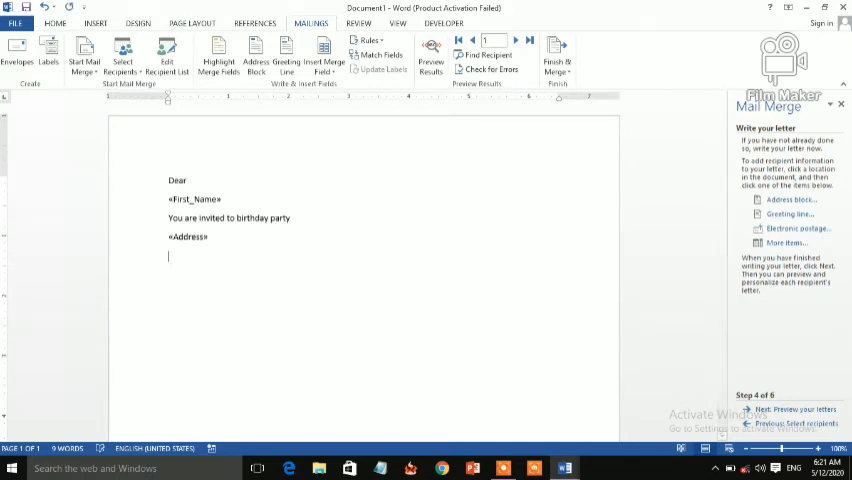
mouse_move(608, 300)
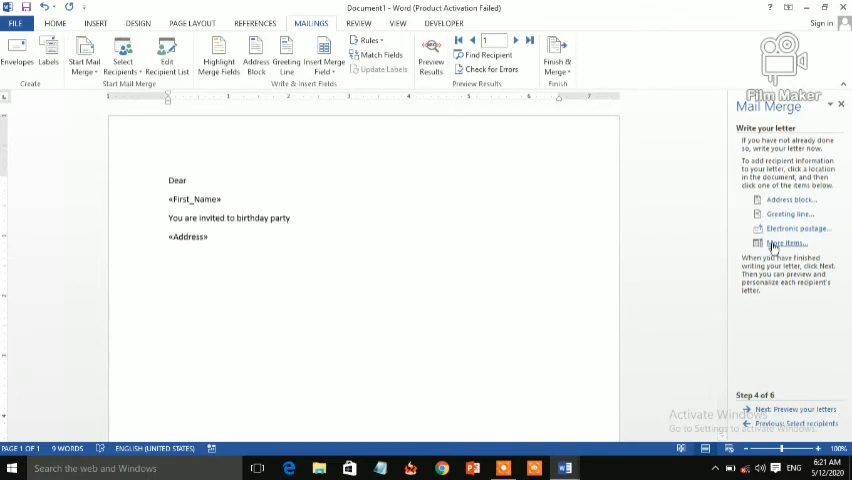
Step: Insert the Contact Number merge field on a new line under the Address
key("enter")
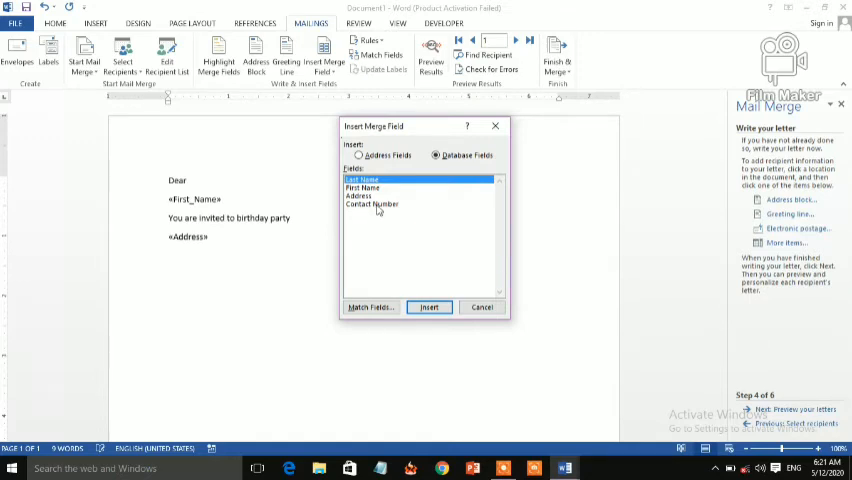
left_click(372, 204)
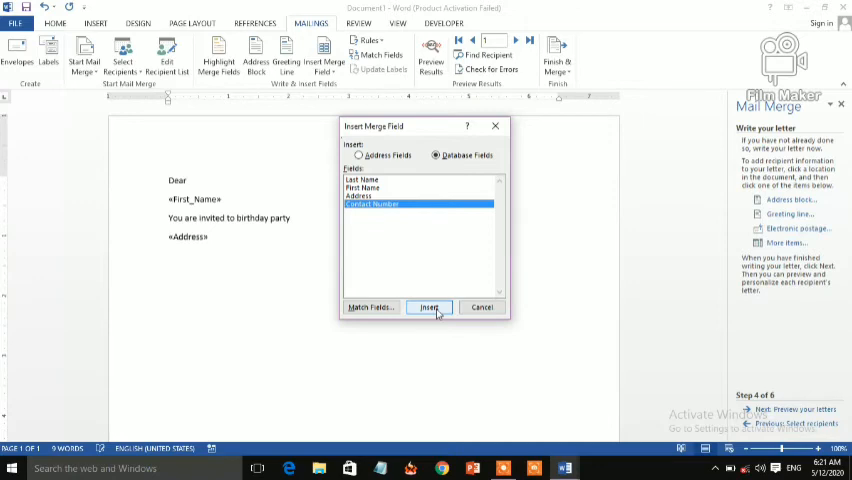
left_click(428, 308)
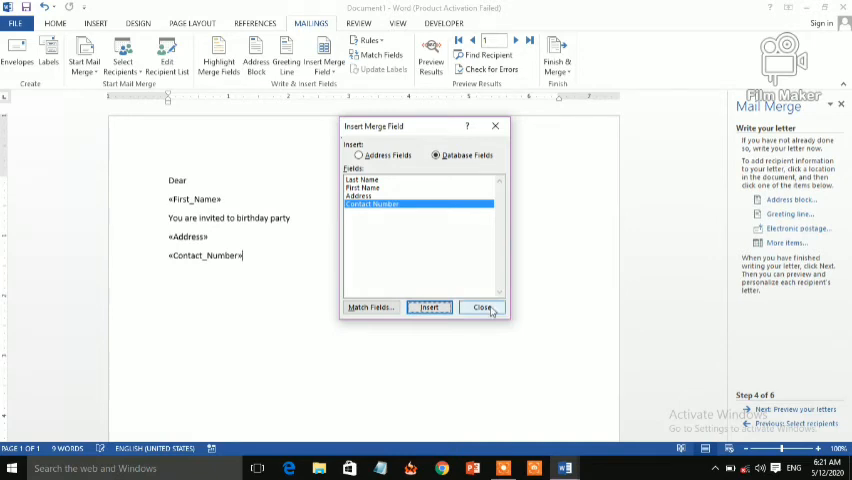
left_click(484, 308)
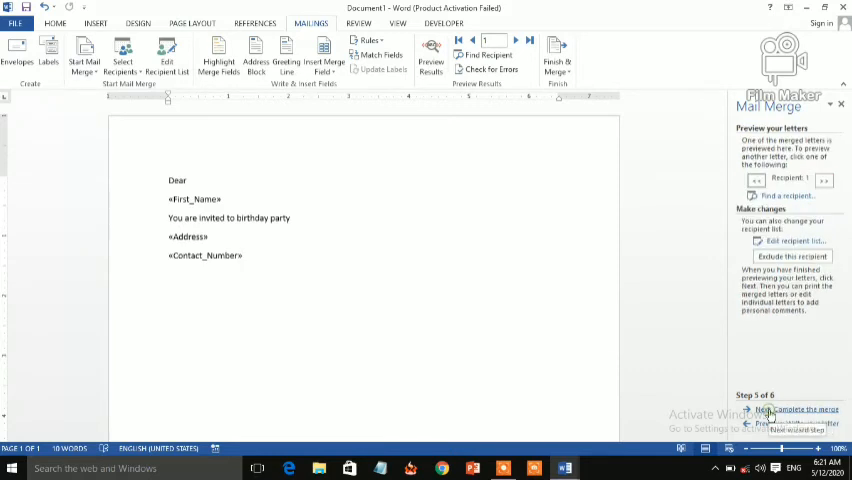
Step: Turn on Preview Results and step through all three recipients' filled-in letters
left_click(430, 58)
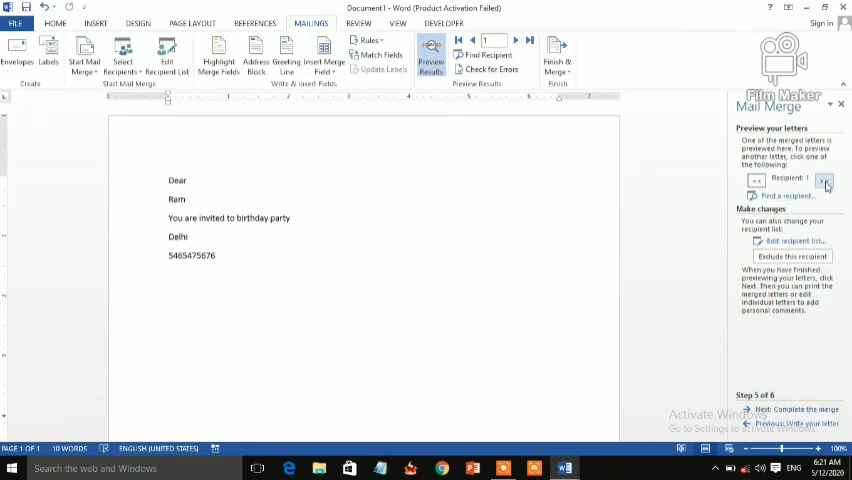
left_click(824, 182)
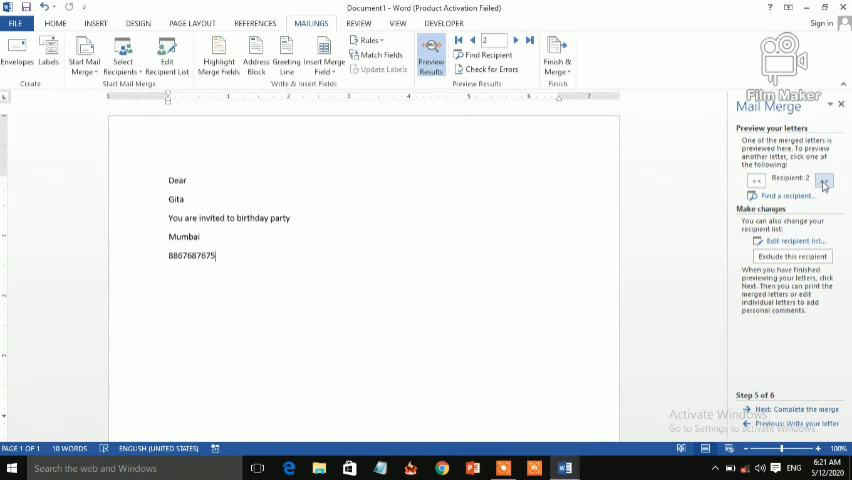
left_click(824, 180)
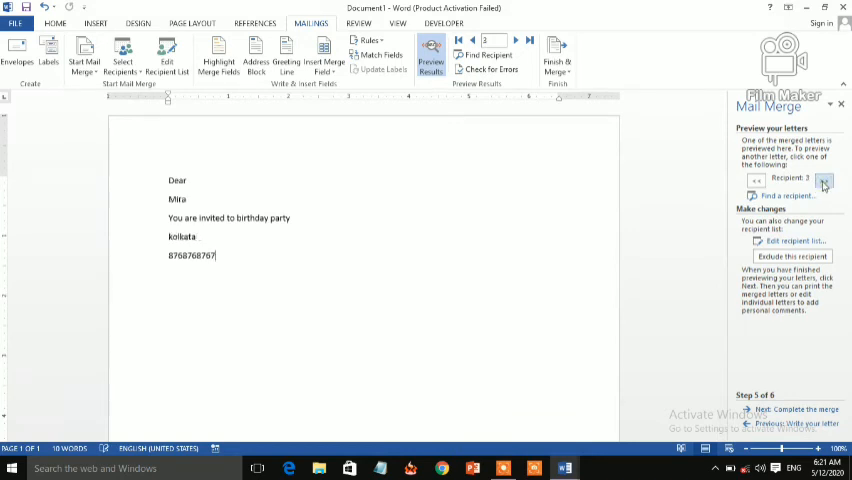
left_click(824, 180)
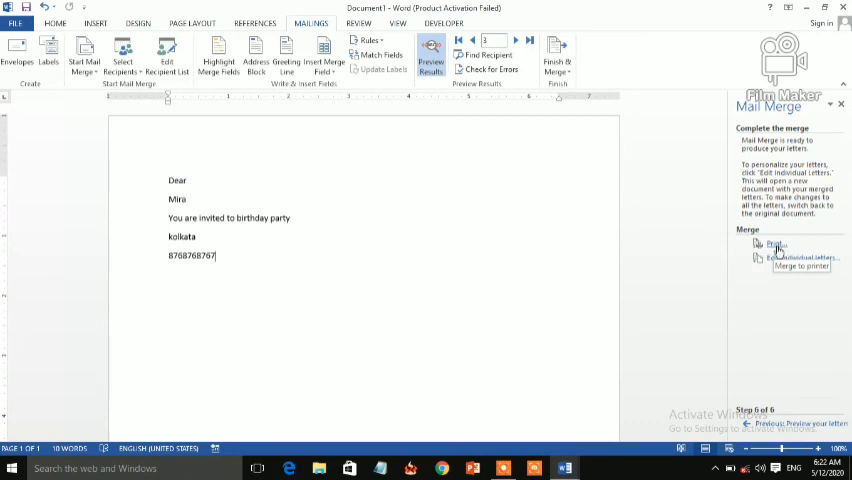
mouse_move(790, 258)
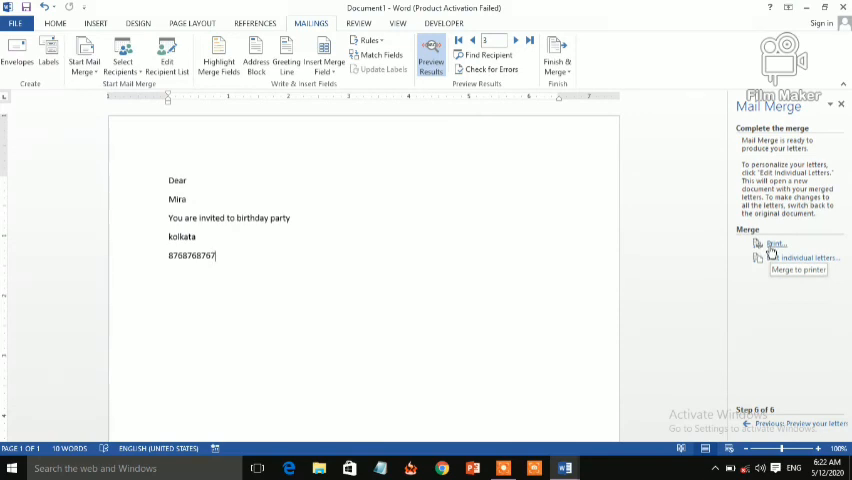
mouse_move(630, 288)
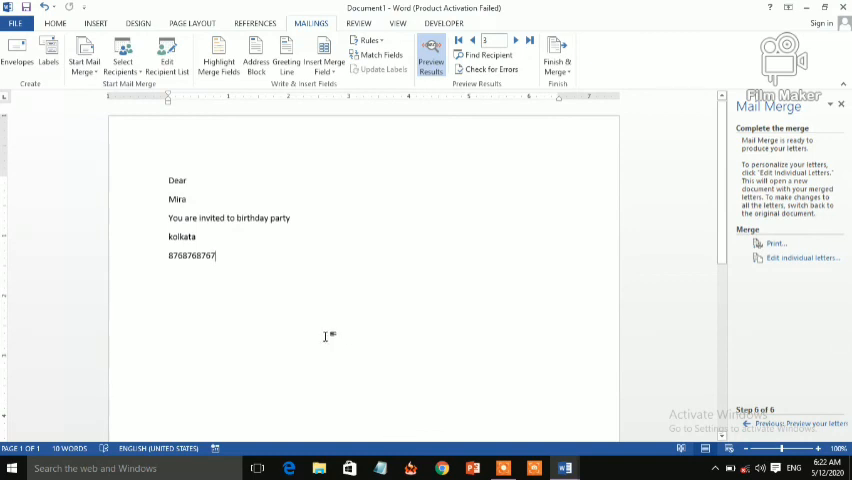
mouse_move(378, 310)
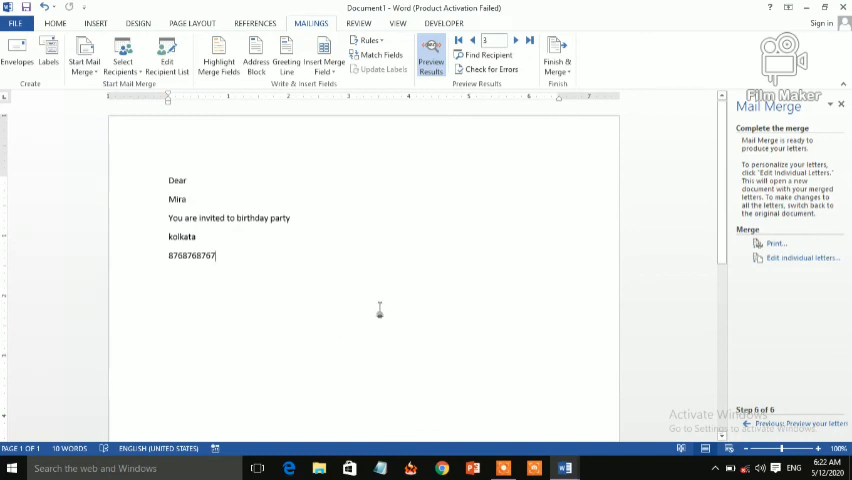